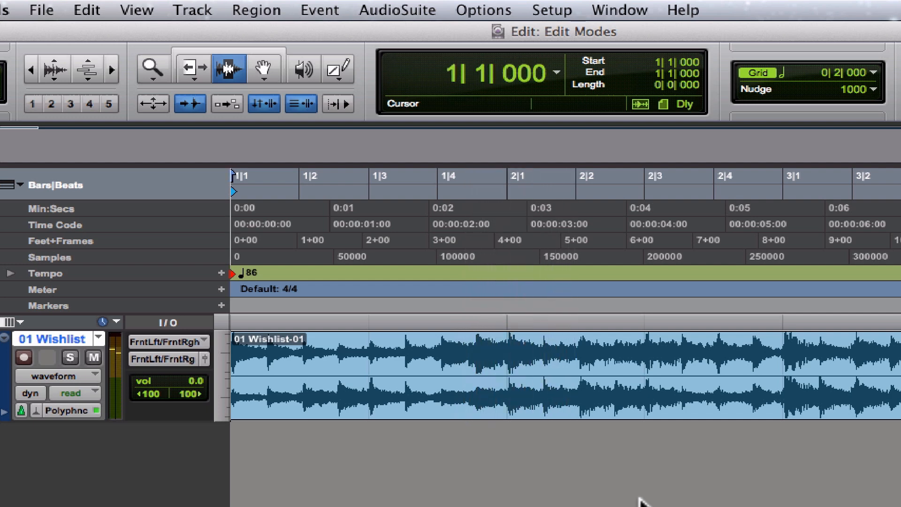
Place the insertion point at the session start and play the Wishlist track.
left_click(233, 263)
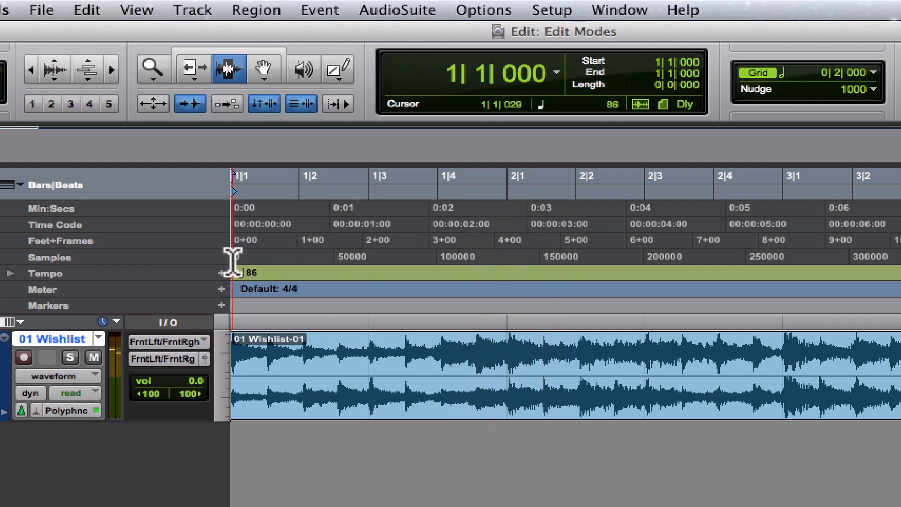
left_click(452, 364)
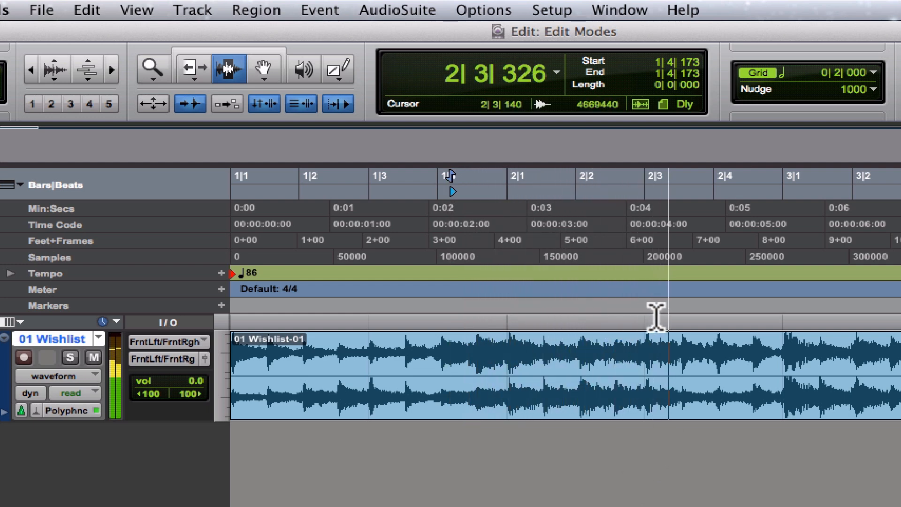
Stop near bar 3 beat 2, then resume playback from that insertion point.
left_click(691, 178)
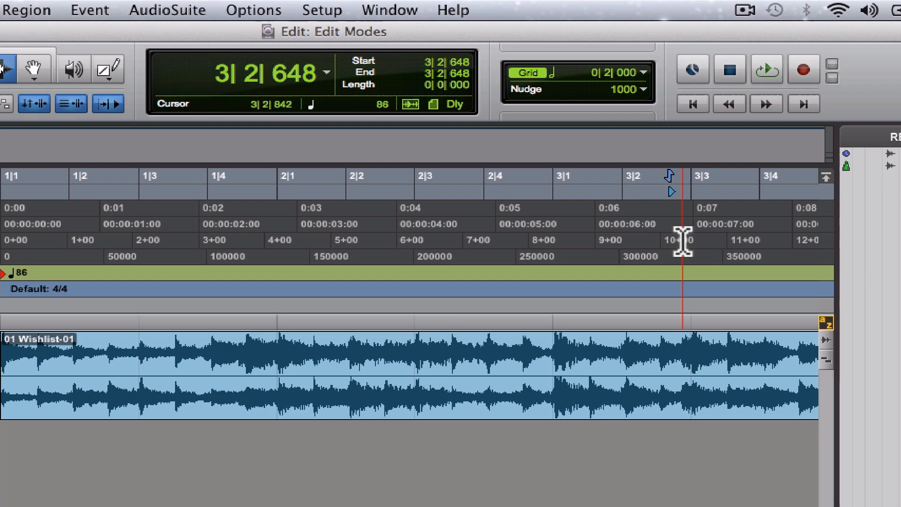
left_click(767, 69)
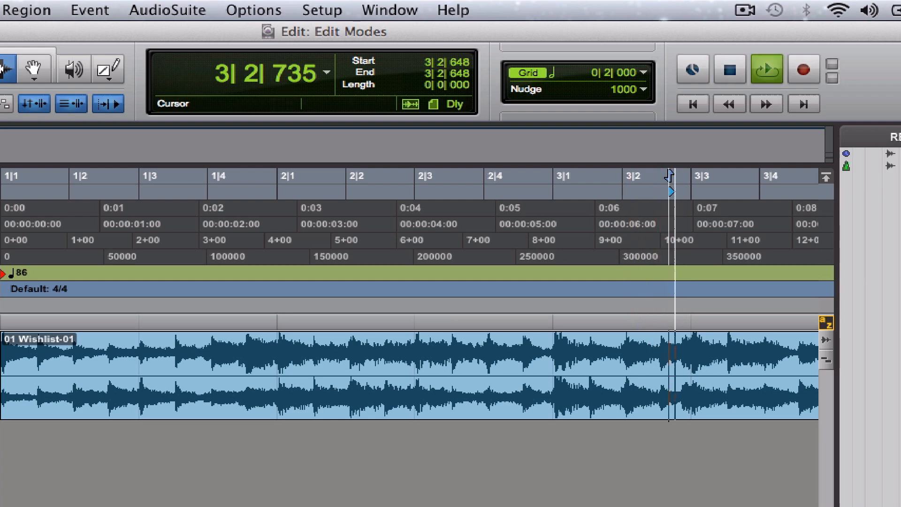